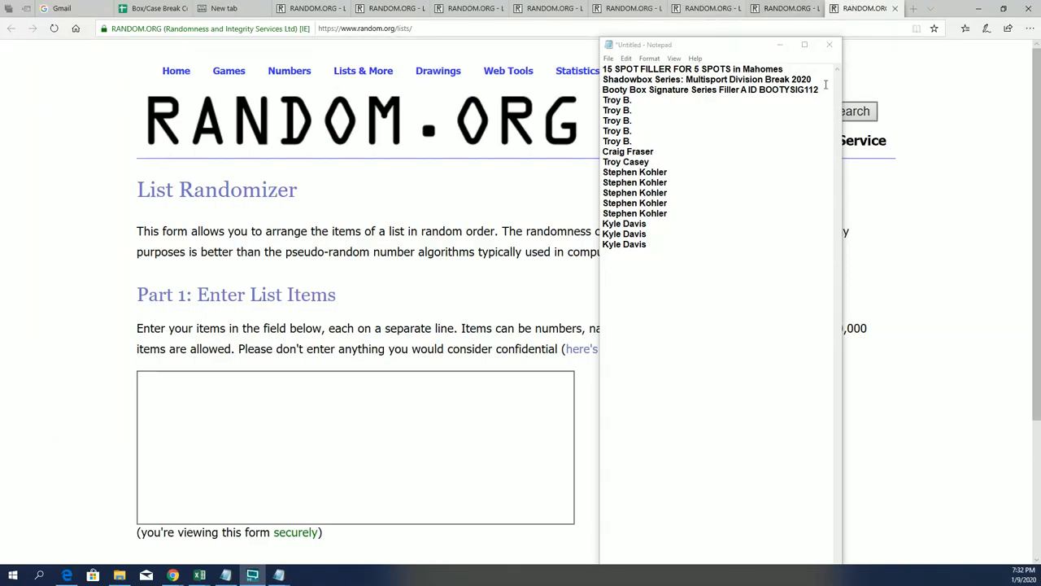
# - Switch to the Chrome window showing the Friendly Box Breaks baseball collection
pyautogui.doubleClick(788, 90)
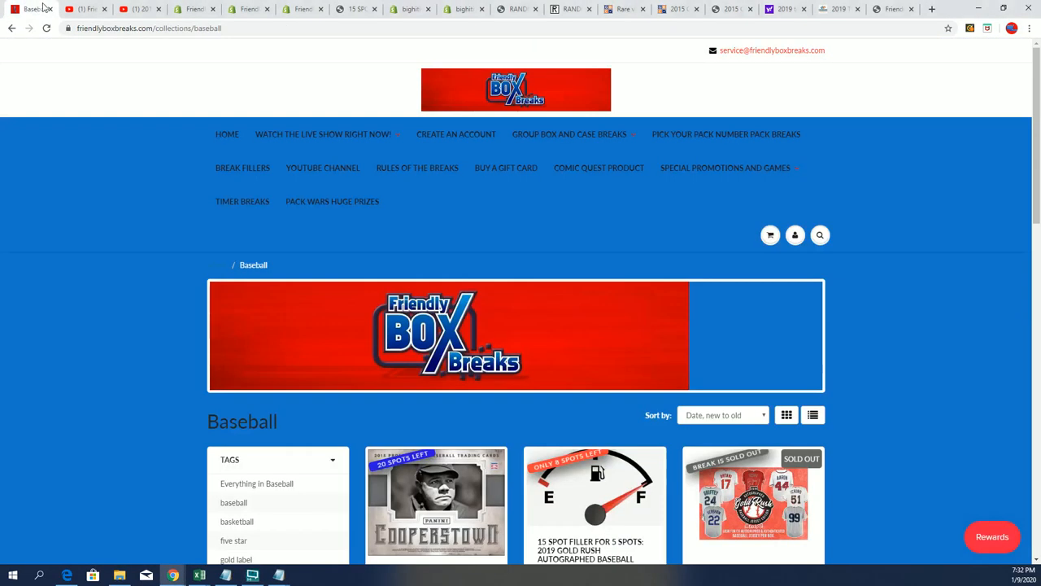
# - Open Big Hit Island's Mahomes Shadowbox Series product page and select part of its title
pyautogui.click(356, 9)
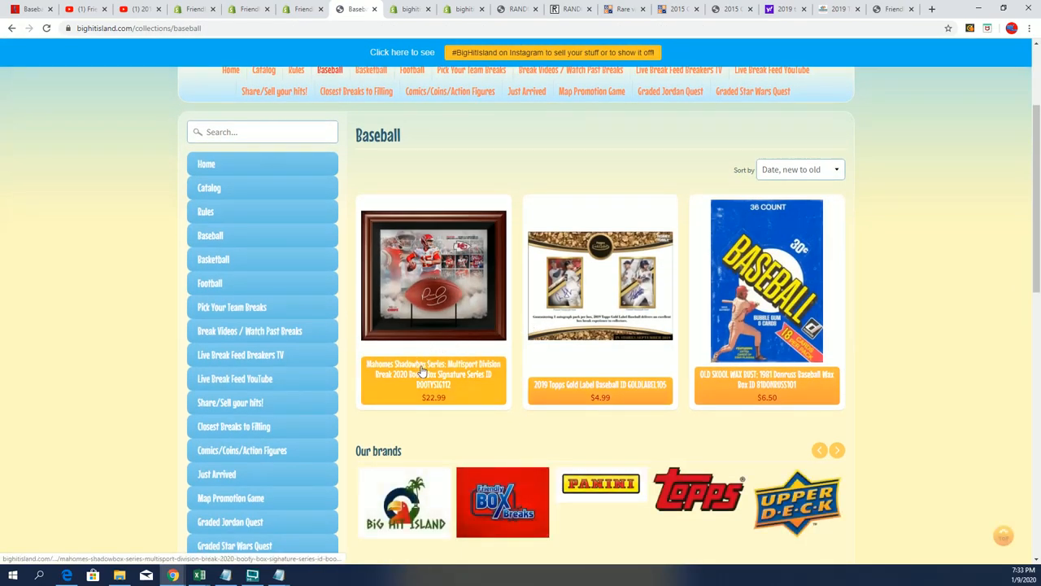
pyautogui.click(432, 277)
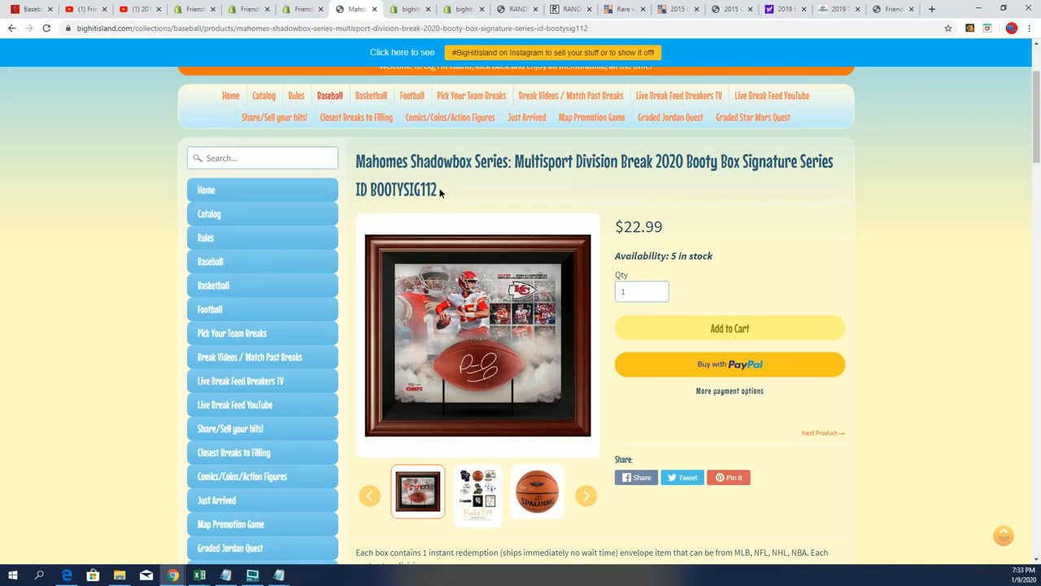
pyautogui.doubleClick(396, 190)
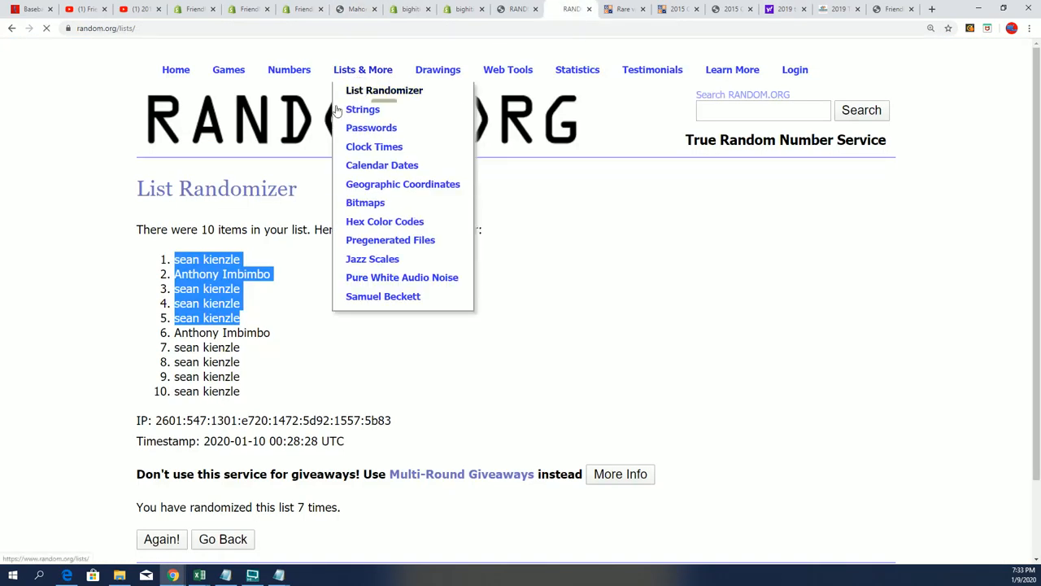
# - Start a fresh List Randomizer form and copy the fifteen filler names from the Notepad draft
pyautogui.click(384, 89)
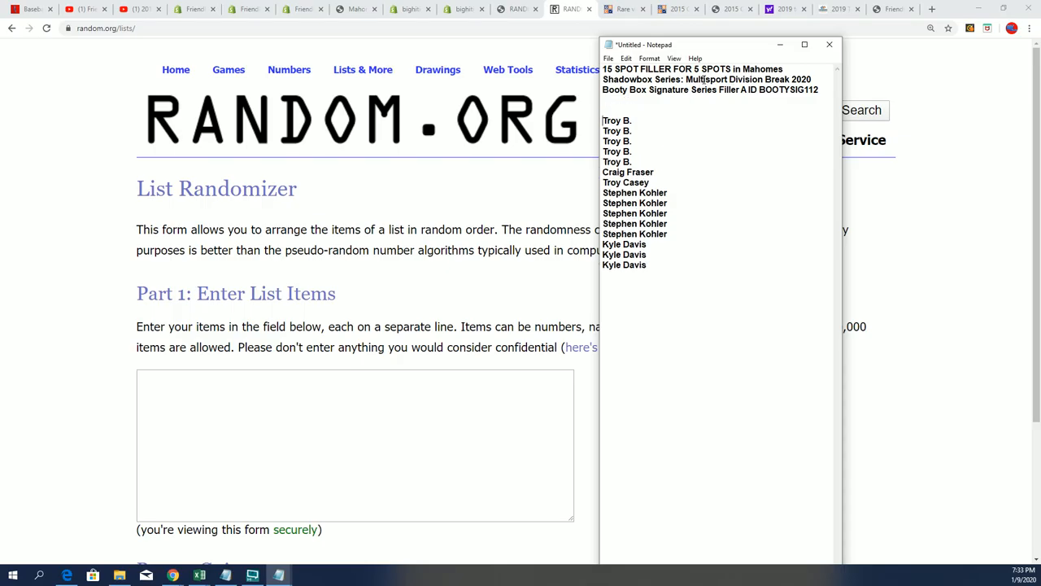
pyautogui.doubleClick(748, 79)
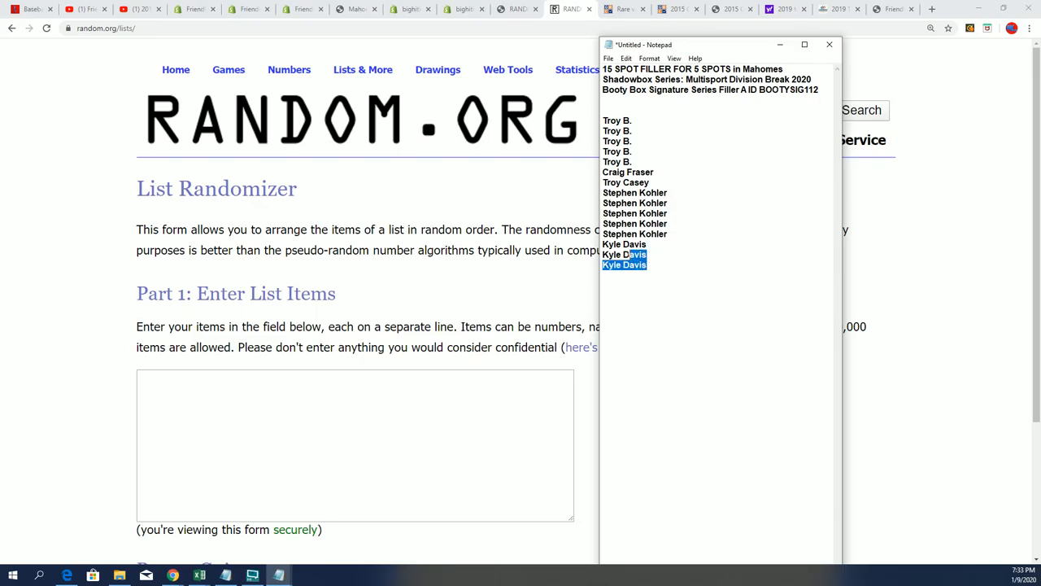
pyautogui.rightClick(626, 261)
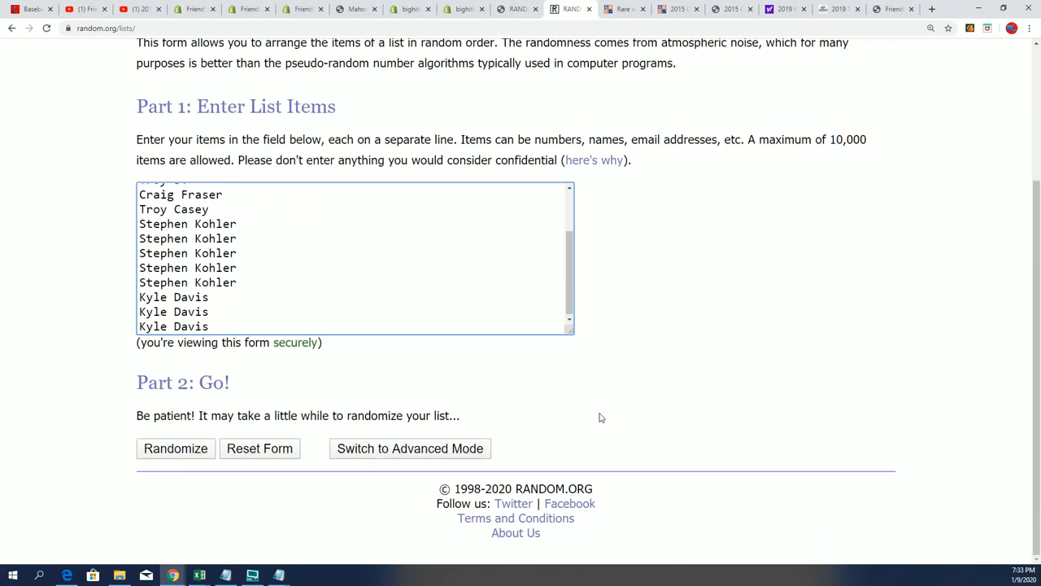
# - Randomize the 15 filler names seven times, then highlight entries 1–5 of the final order
pyautogui.click(176, 448)
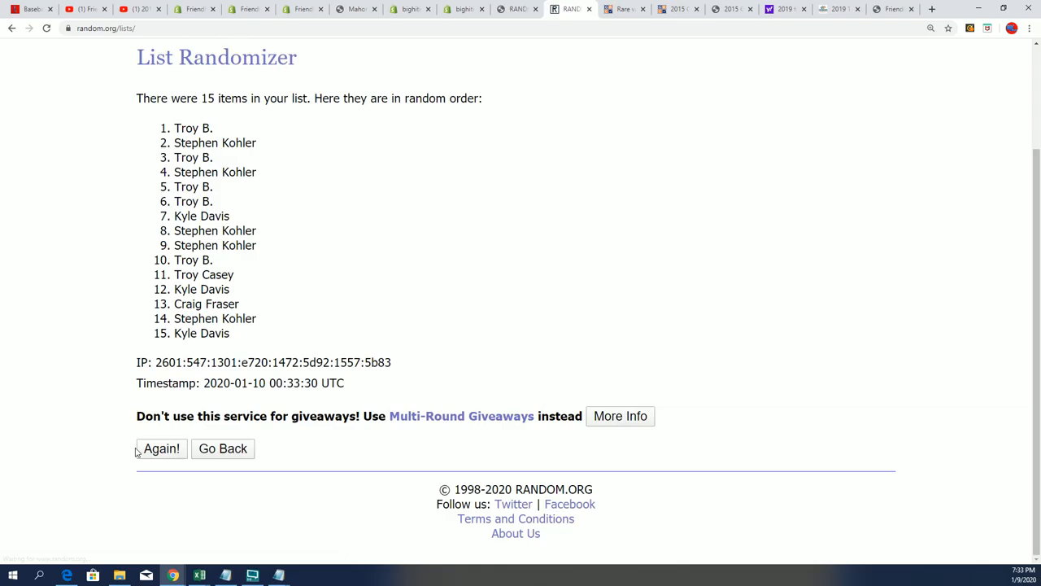
pyautogui.click(161, 449)
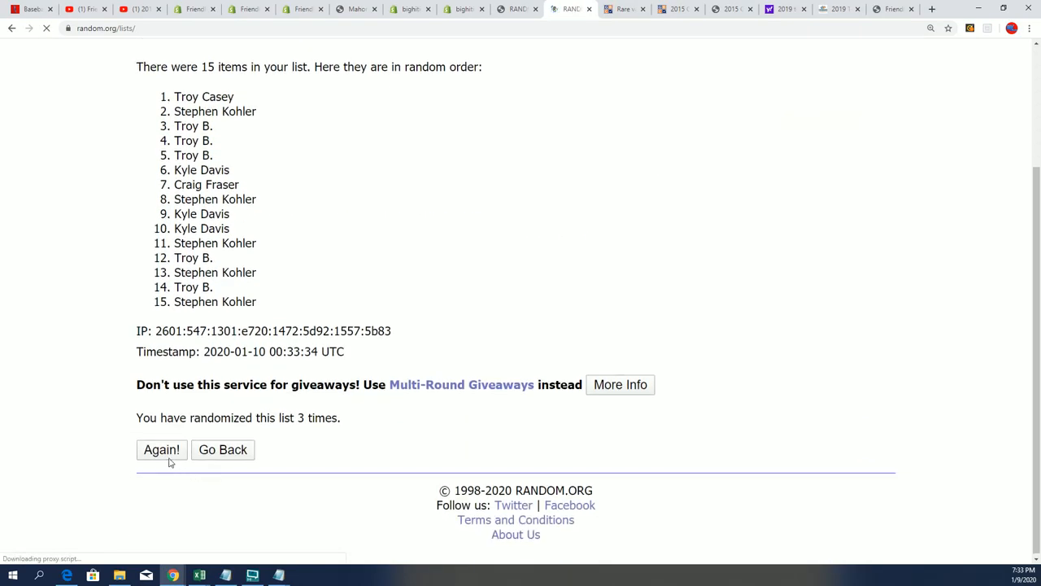
pyautogui.click(161, 449)
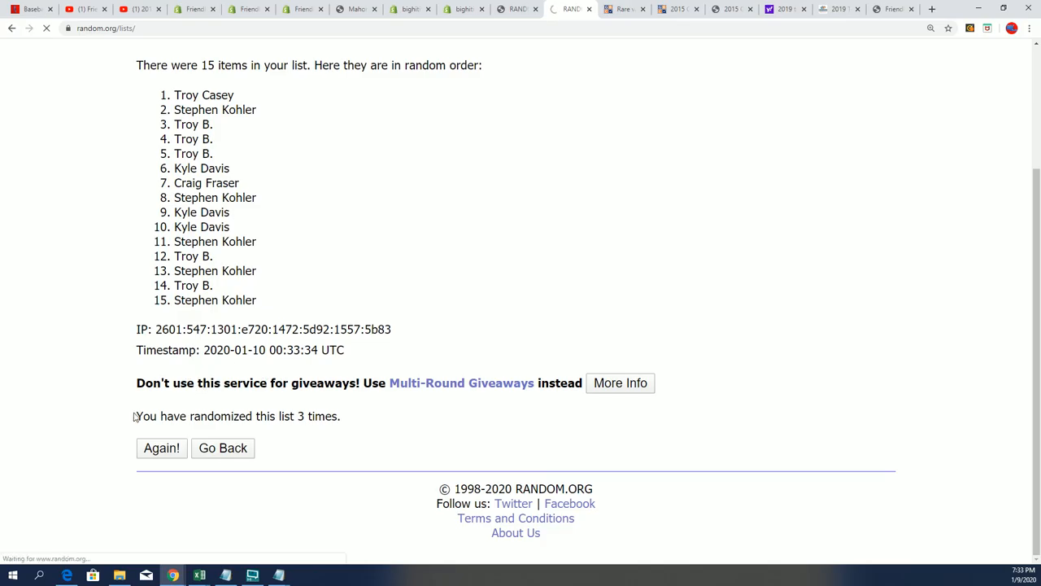
pyautogui.click(161, 447)
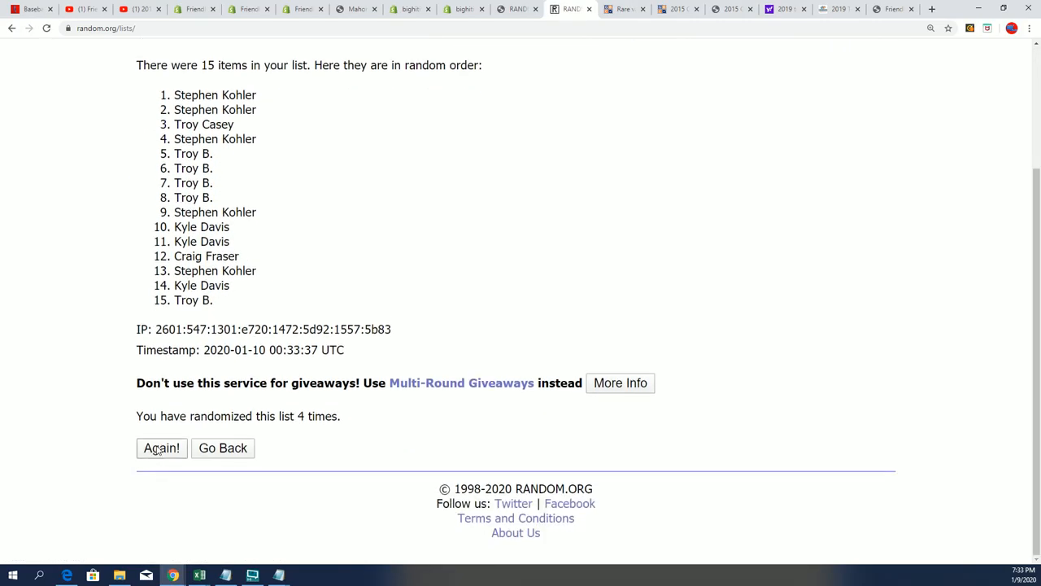
pyautogui.click(161, 448)
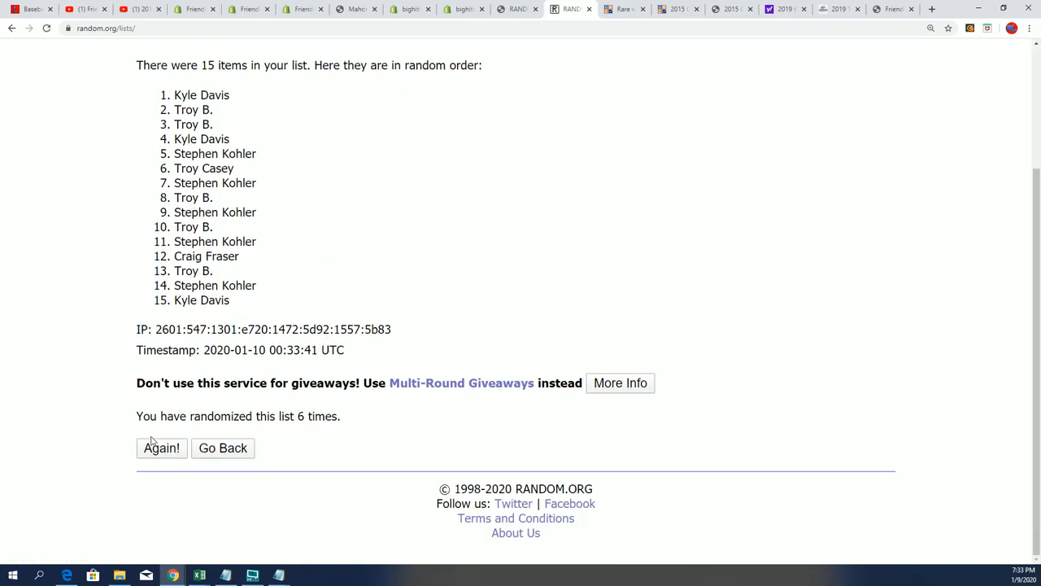
pyautogui.click(161, 448)
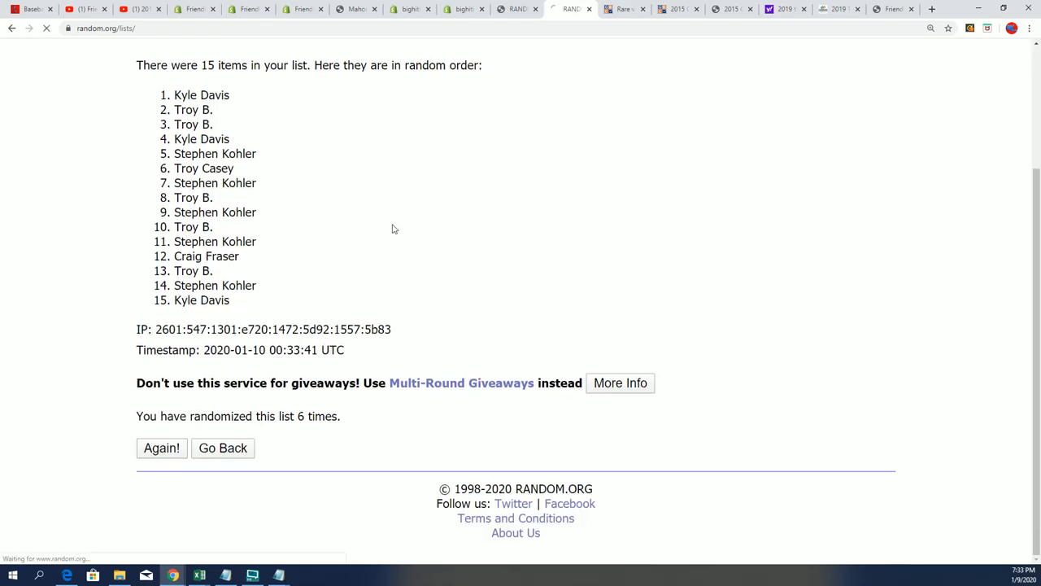
pyautogui.click(161, 447)
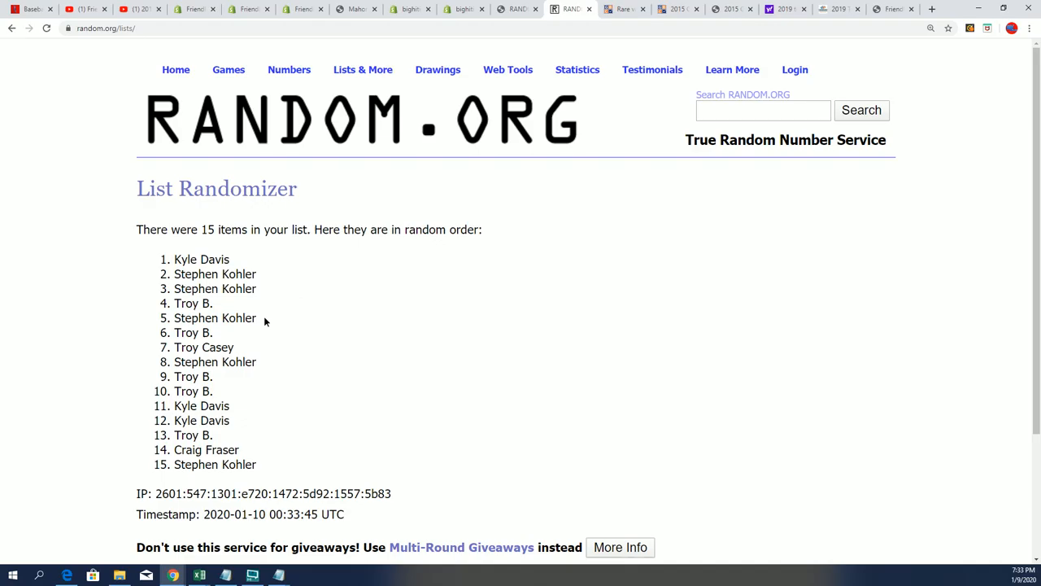
pyautogui.moveTo(174, 259); pyautogui.dragTo(259, 317)
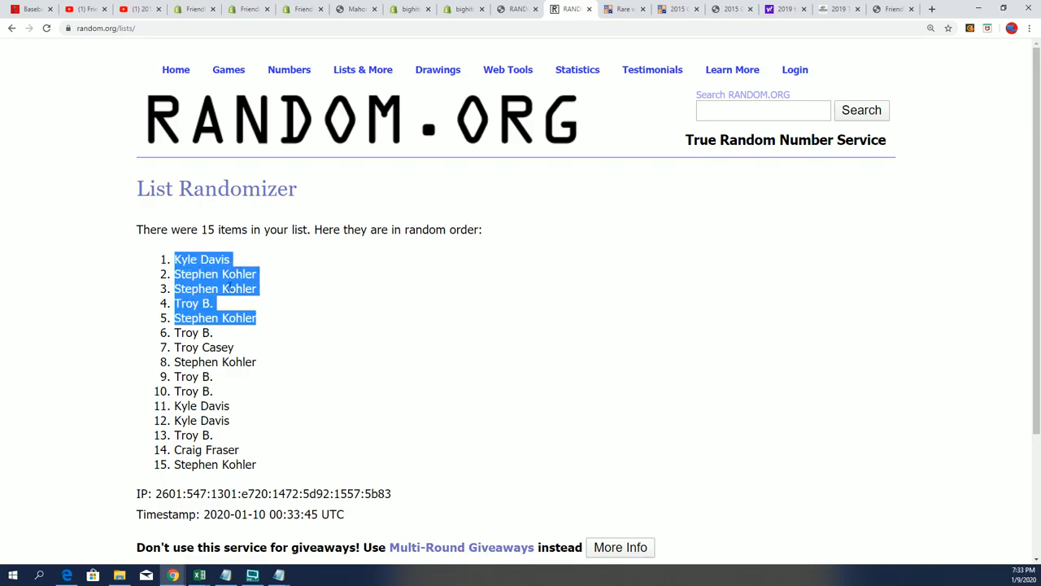